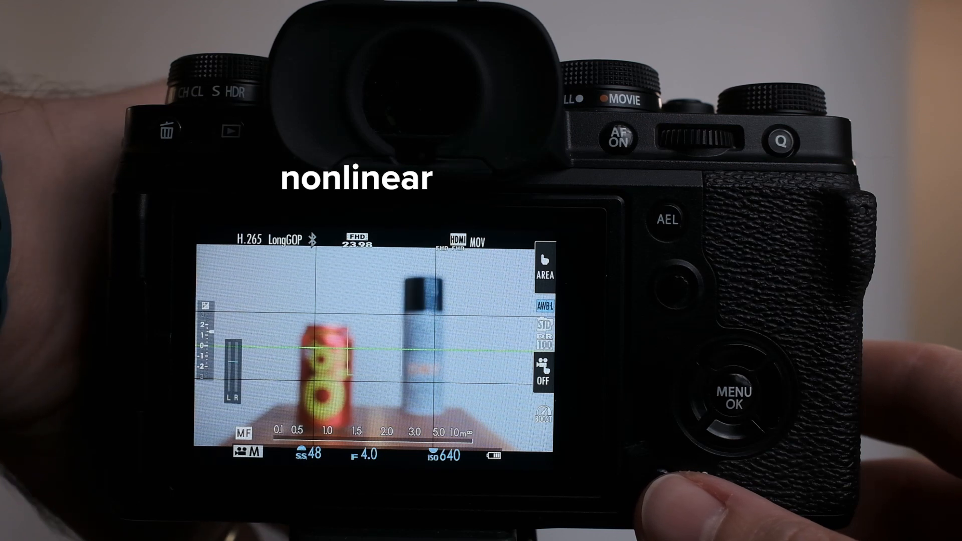
Navigate Button/Dial Setting to the Focus Ring options, showing Nonlinear selected and Linear available.
{"action": "left_click", "coordinate": [731, 393]}
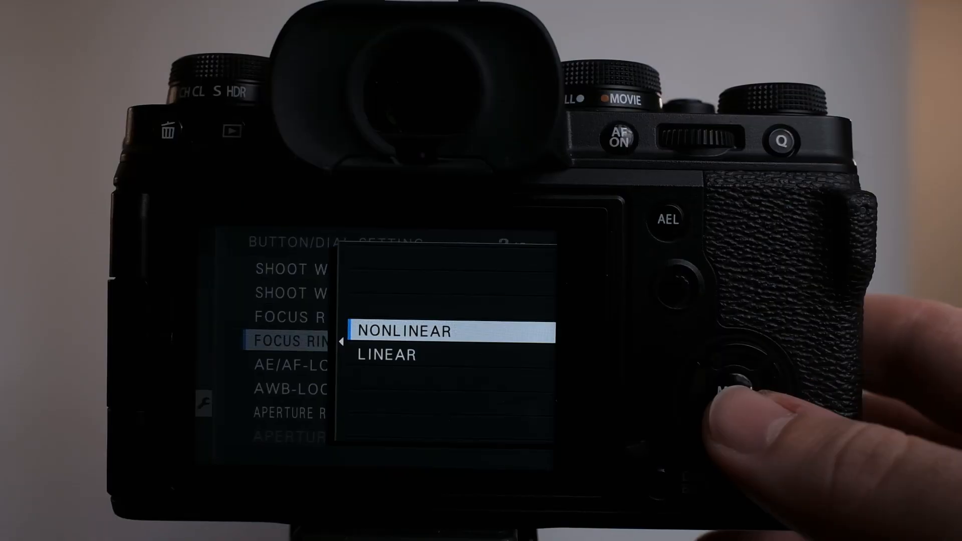